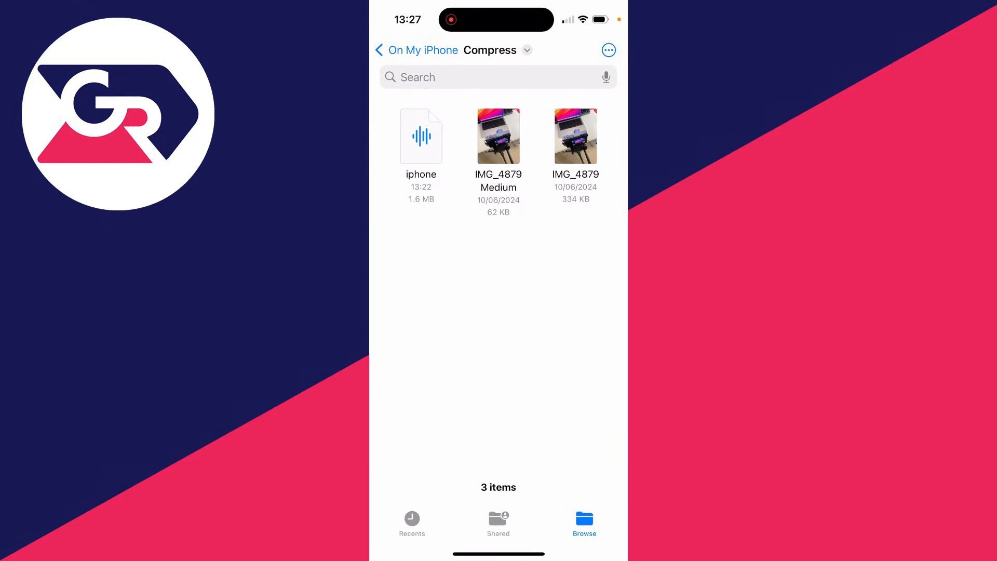
Step: Check Get Info on iphone.wav in Compress: 1.6 MB Waveform audio, then close
click(420, 135)
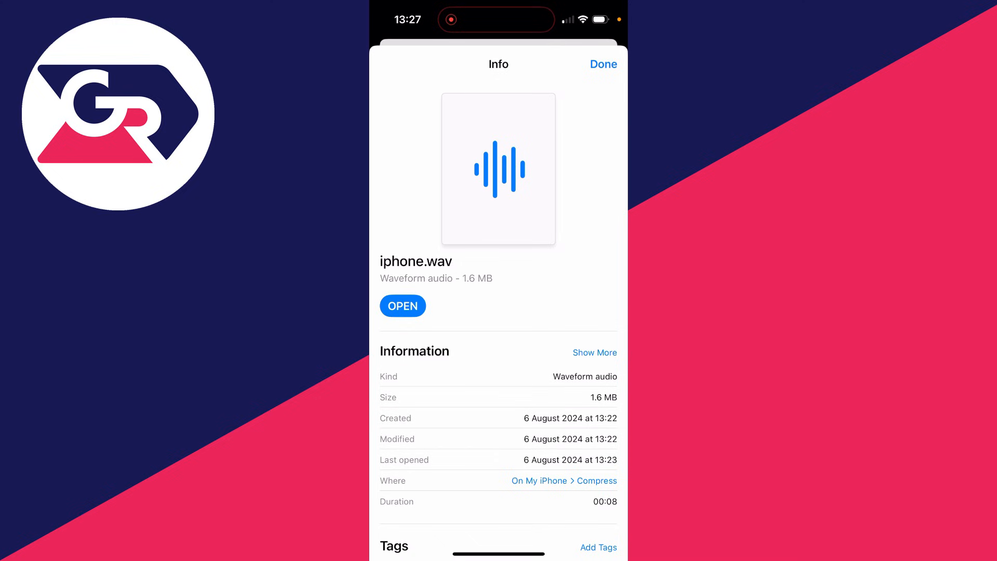
click(601, 64)
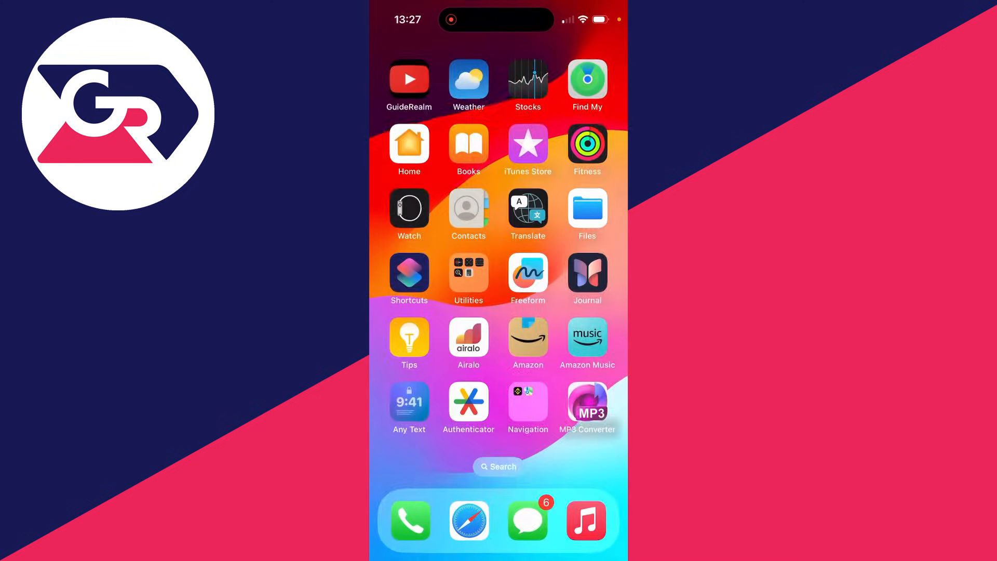
Step: Search the App Store for "audio to mp3" and launch MP3 Converter - Audio Extractor
click(586, 402)
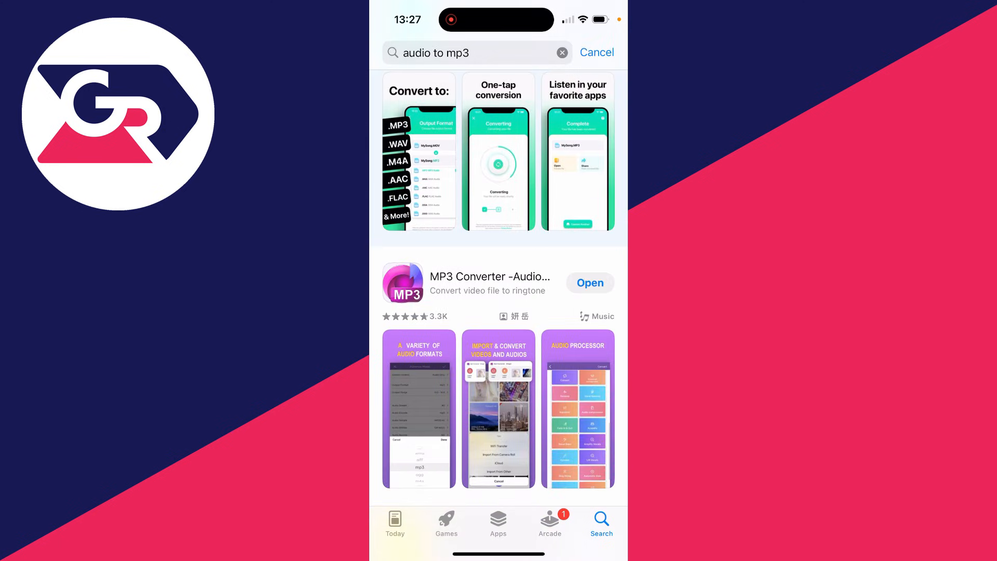
click(489, 281)
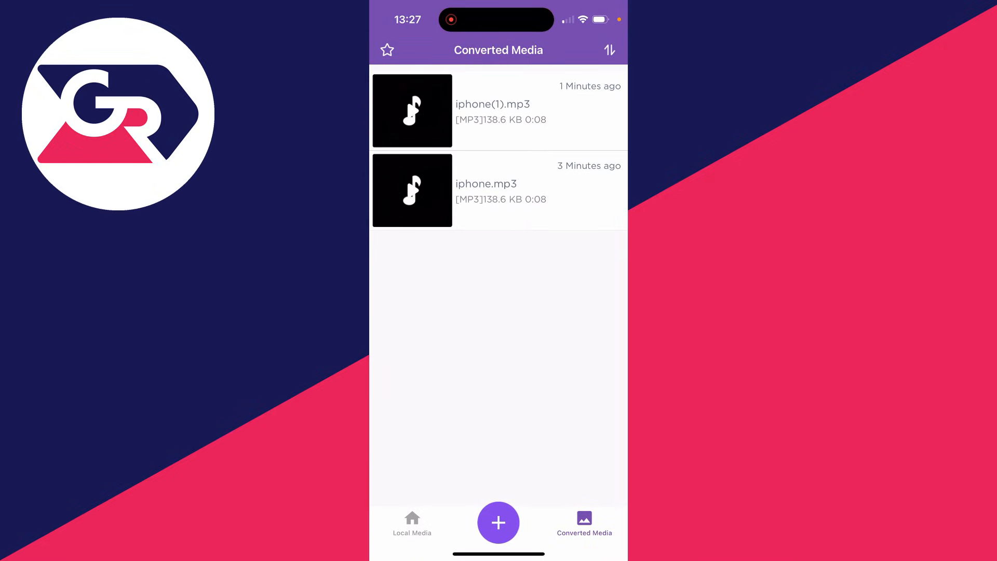
Step: Import iphone.wav from Files as iphone(2).wav and open it with mp3 output
click(498, 522)
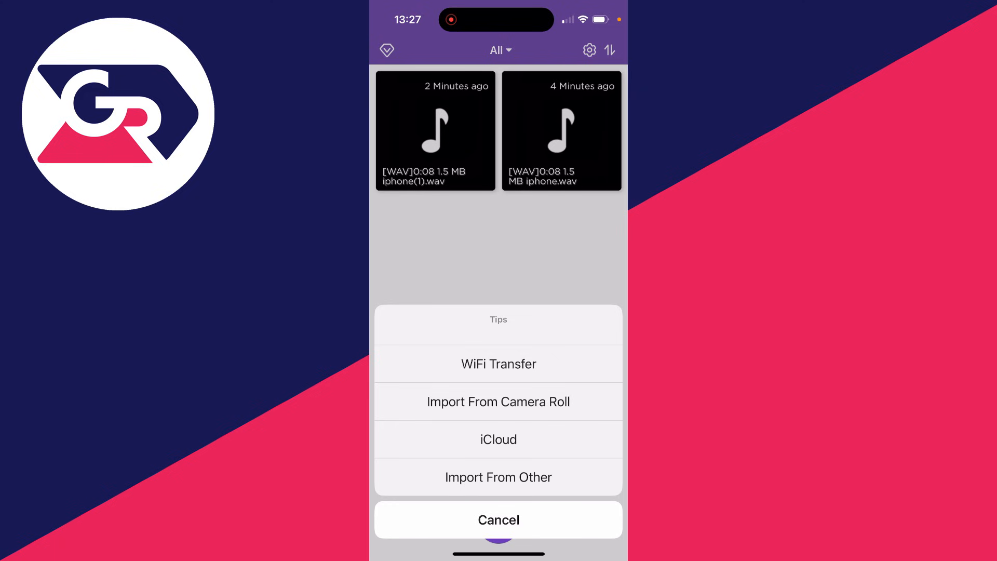
click(498, 519)
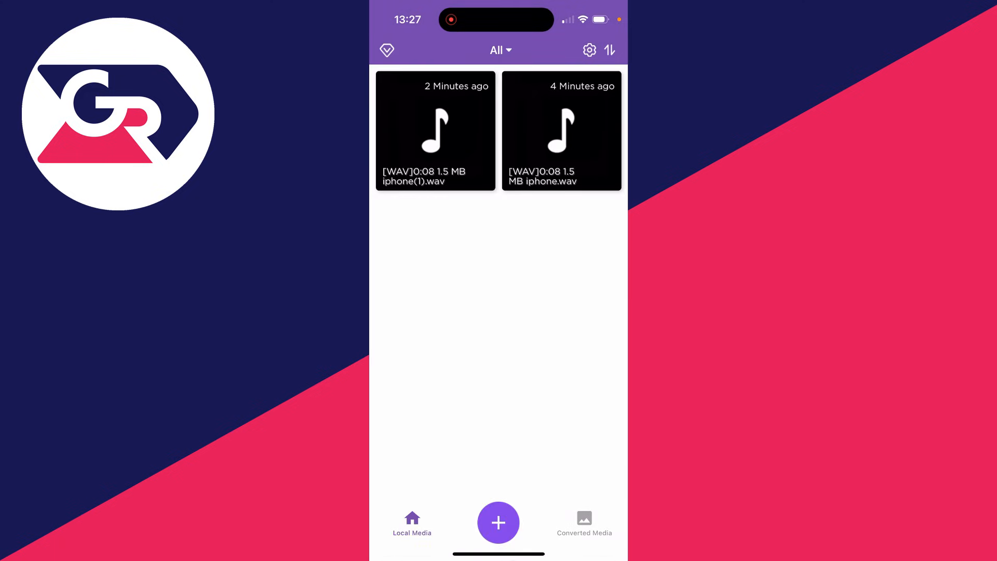
click(498, 521)
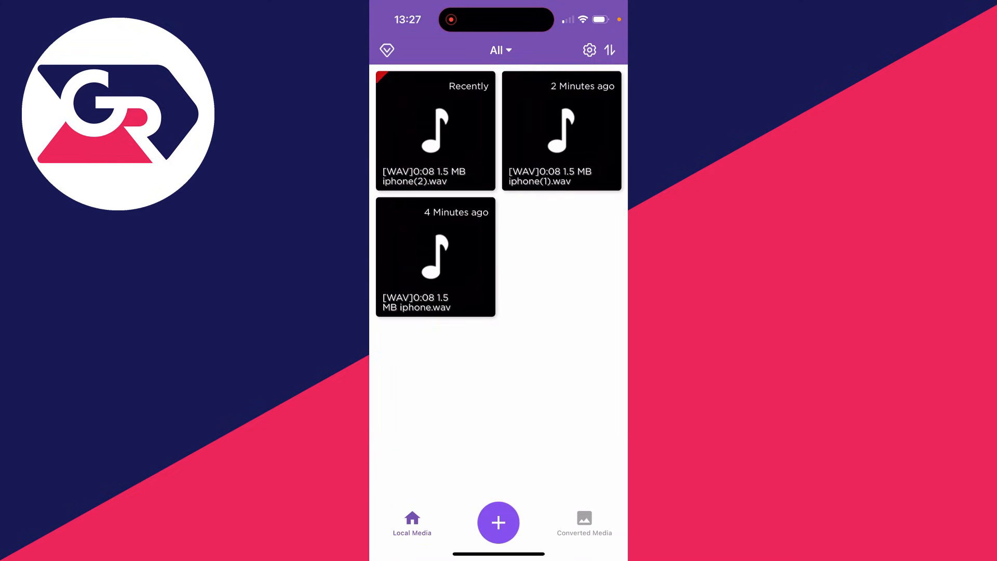
click(434, 130)
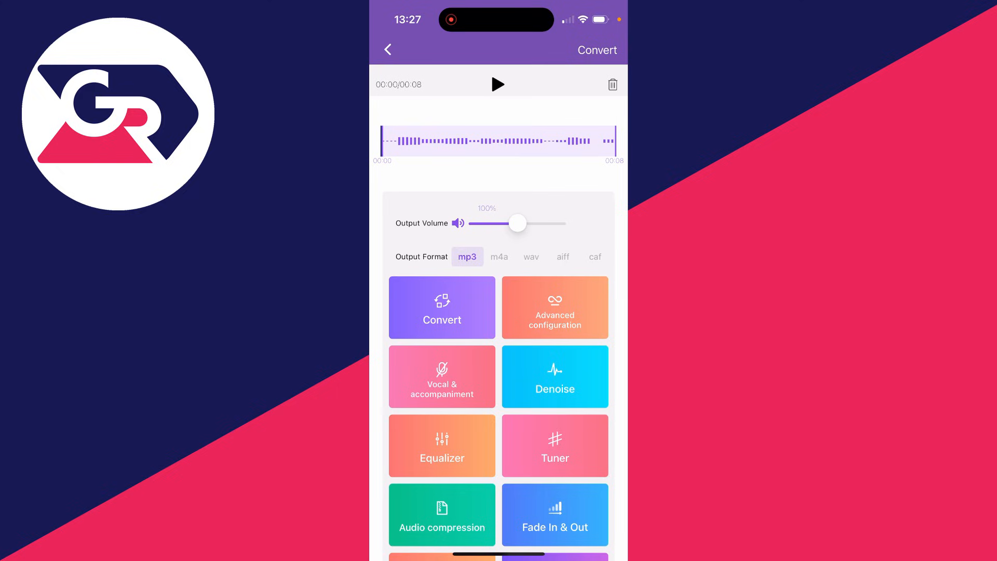
Step: Convert to iphone(2).mp3 (138.6 KB) and export it via Save to Files
click(441, 307)
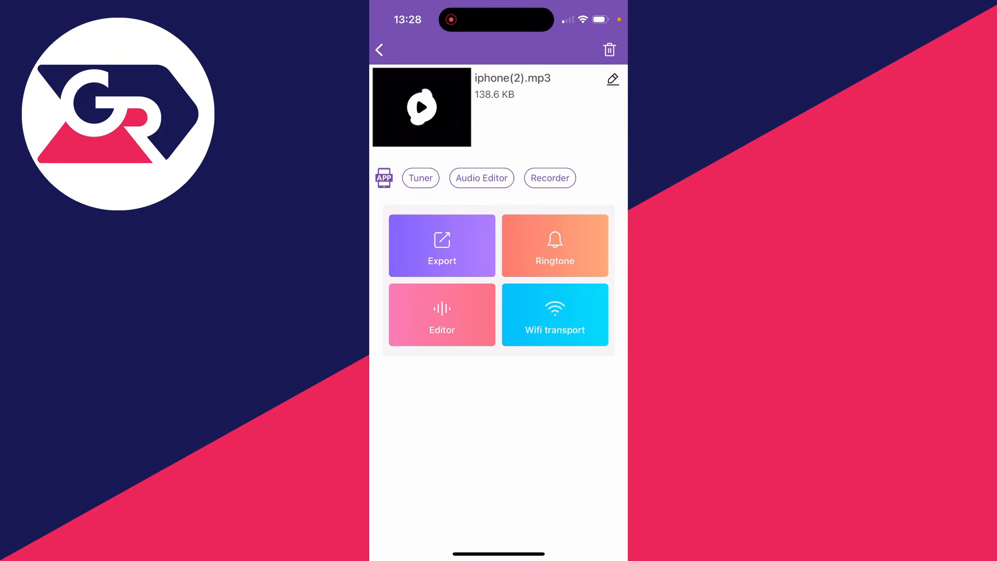
click(441, 245)
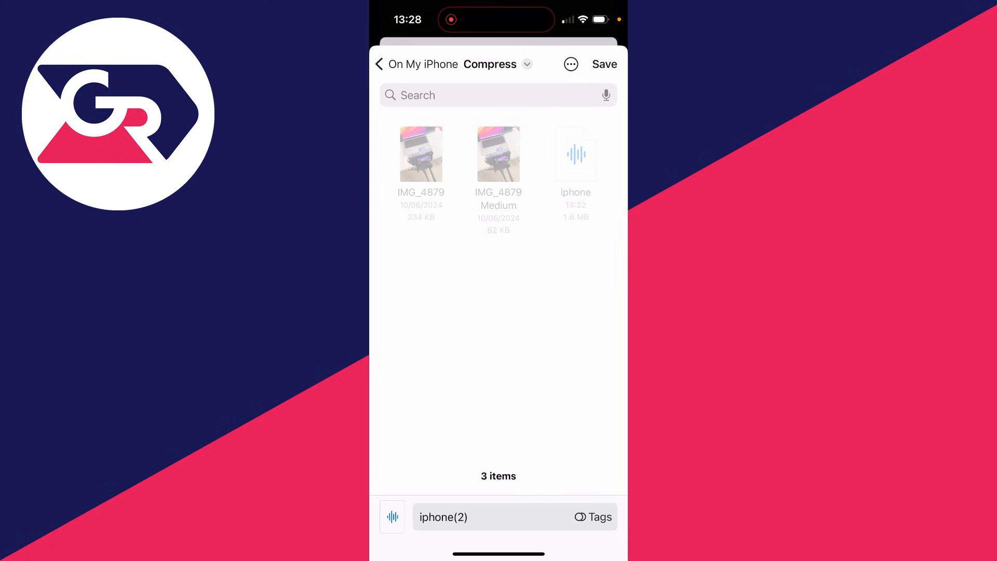
Step: Save iphone(2).mp3 to Compress and view its info: 142 KB MP3 audio
click(603, 64)
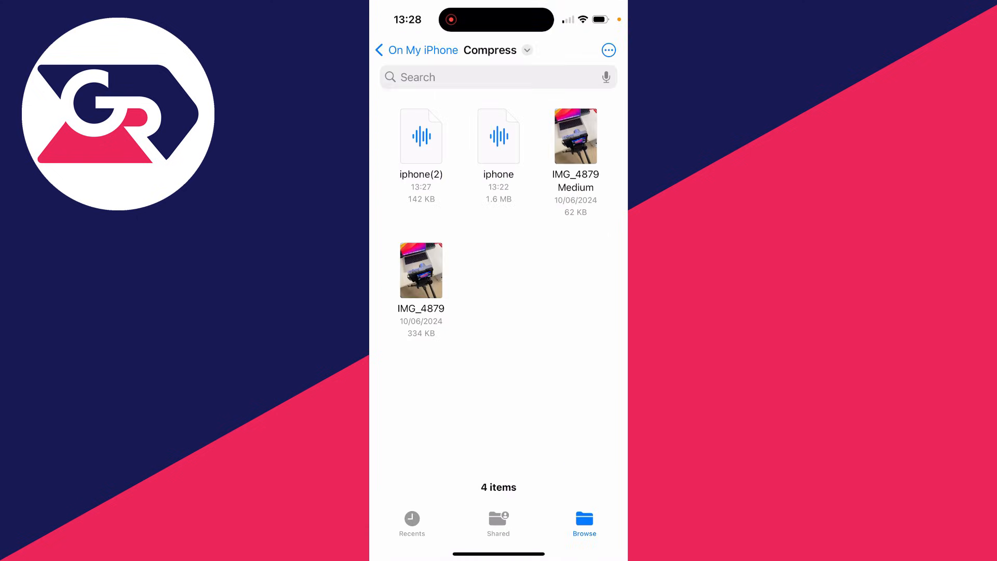
click(421, 136)
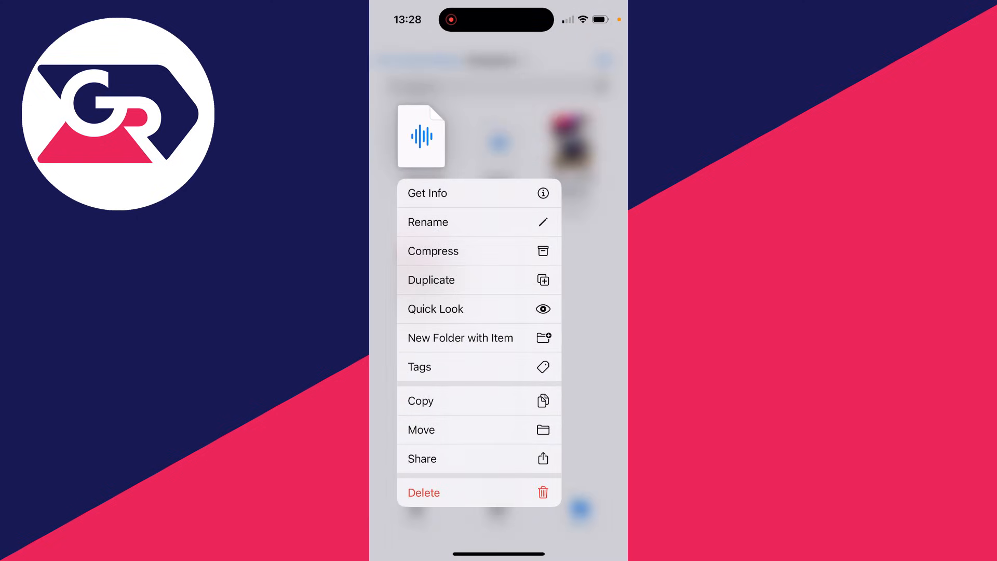
click(427, 193)
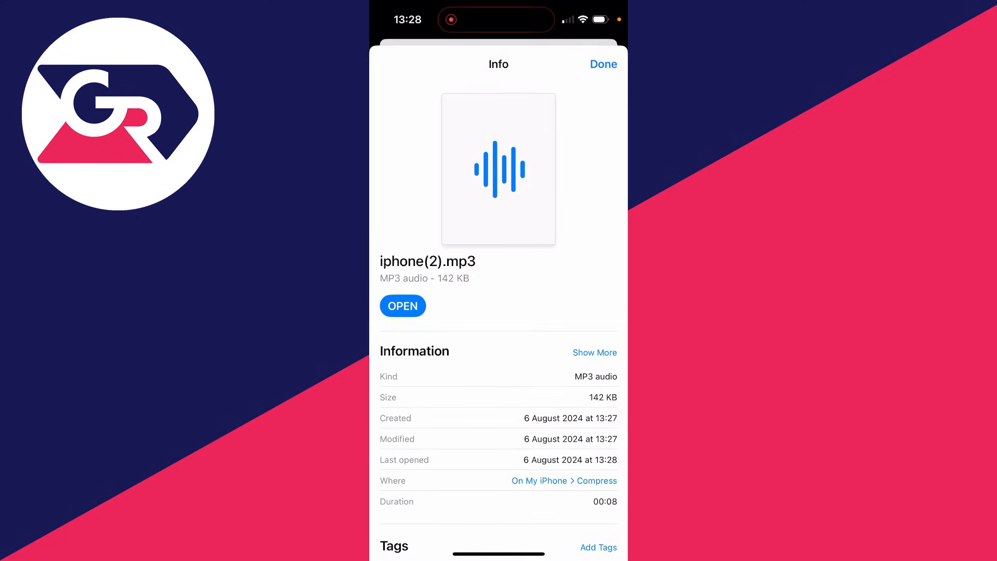